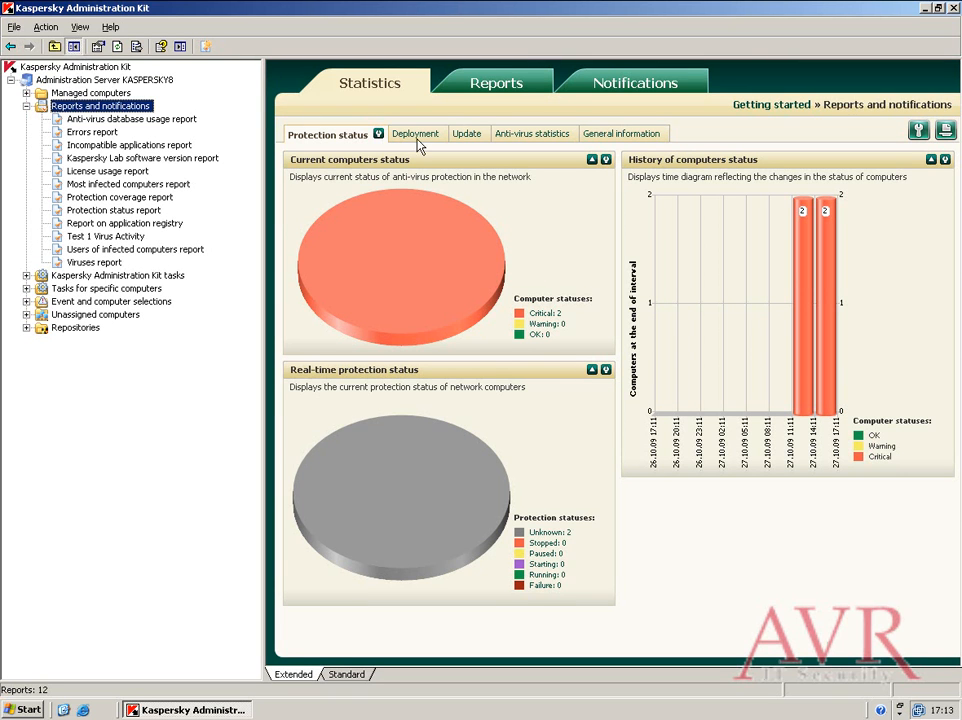
View the Deployment, Update and Anti-virus statistics sub-tabs in turn
click(415, 133)
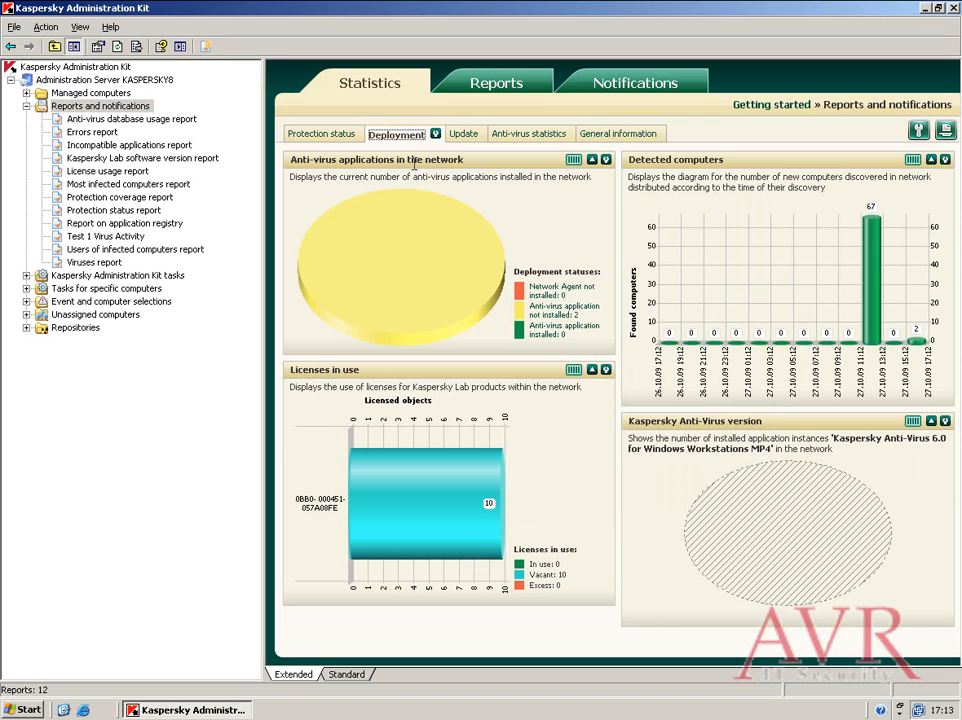
mouse_move(420, 259)
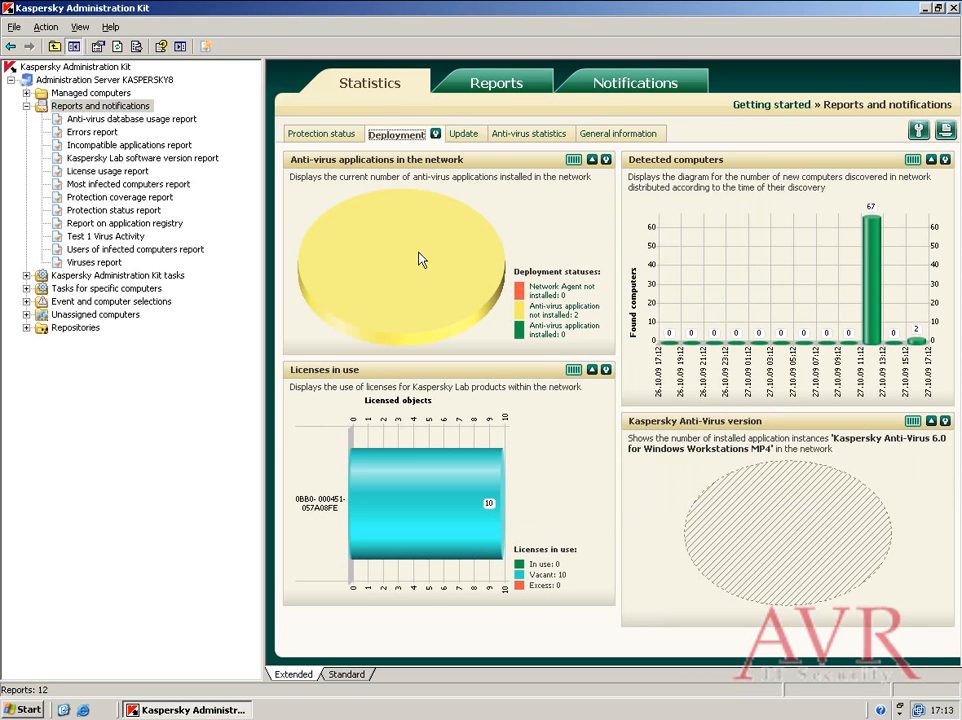
click(464, 133)
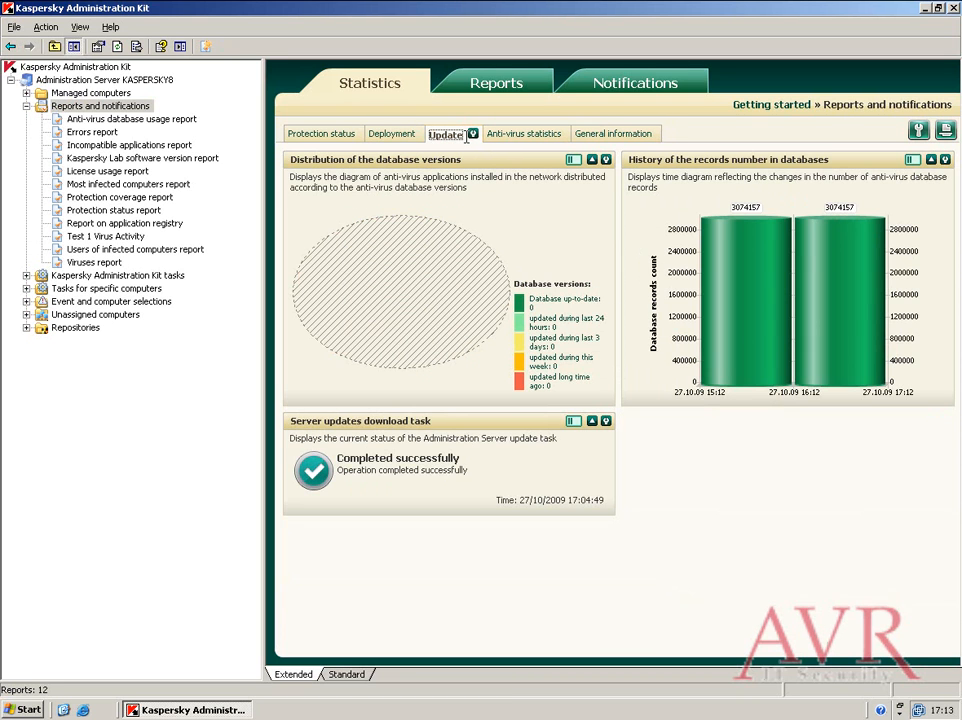
mouse_move(517, 213)
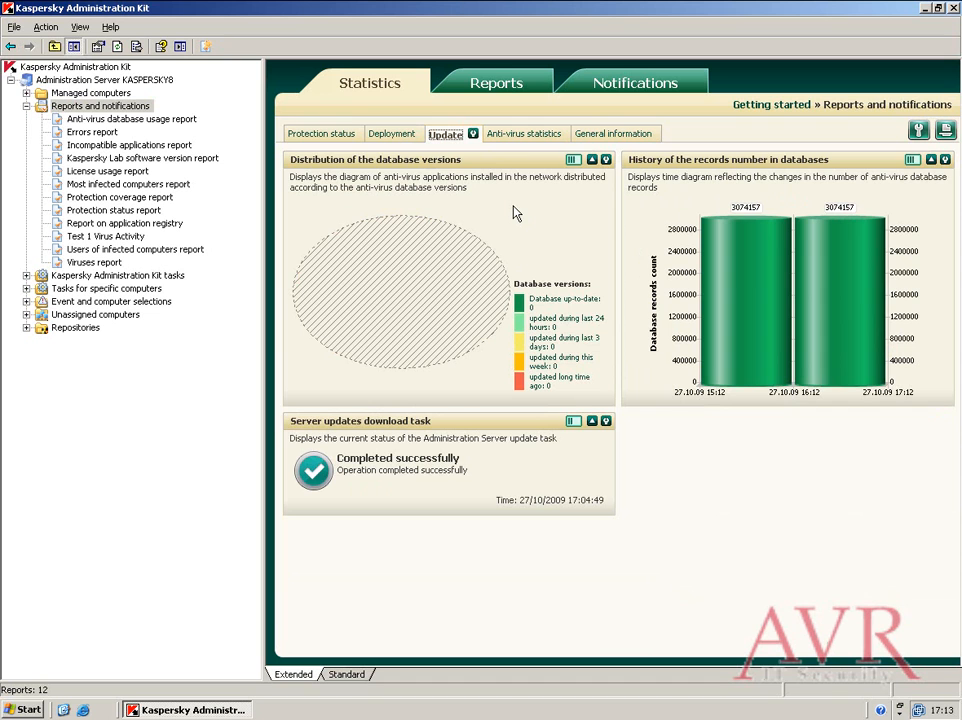
click(516, 133)
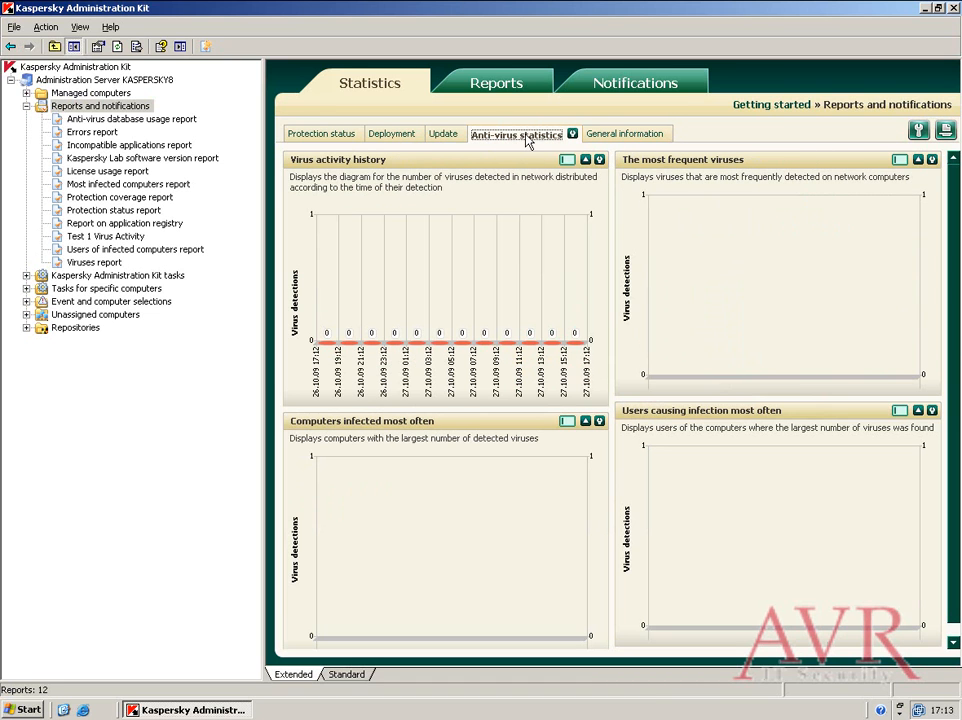
mouse_move(632, 177)
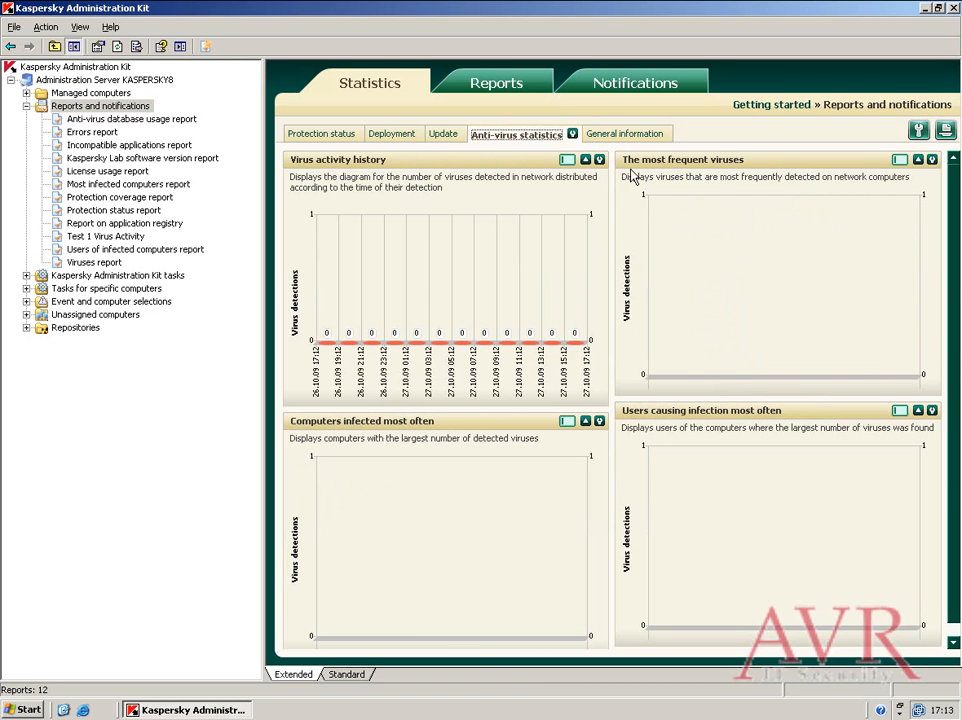
Check the General information news channels, then go to the Reports overview
click(625, 133)
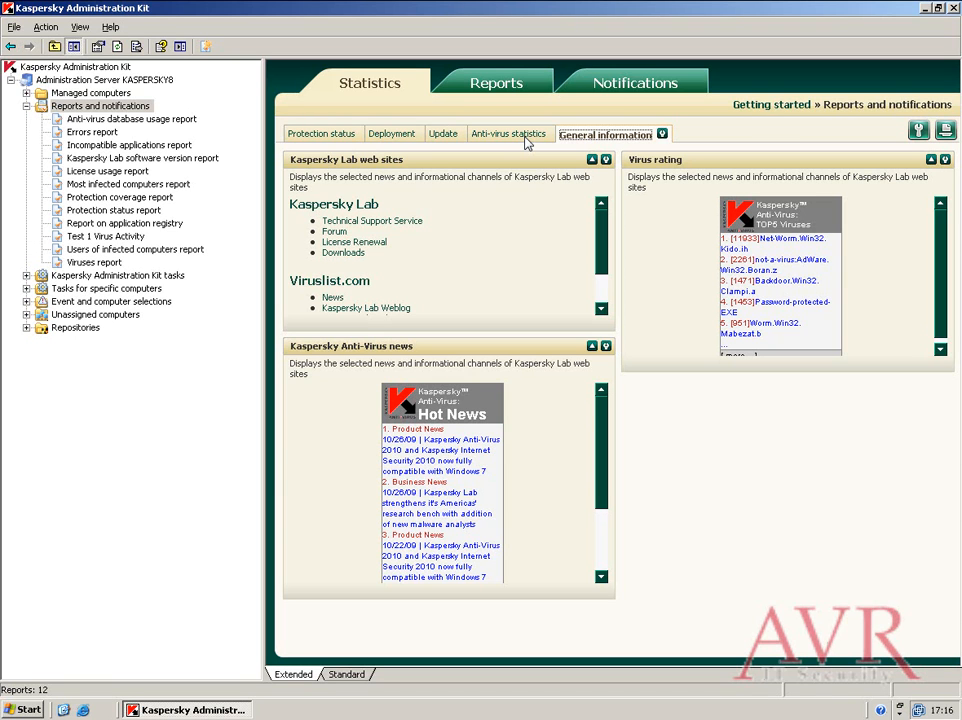
mouse_move(467, 85)
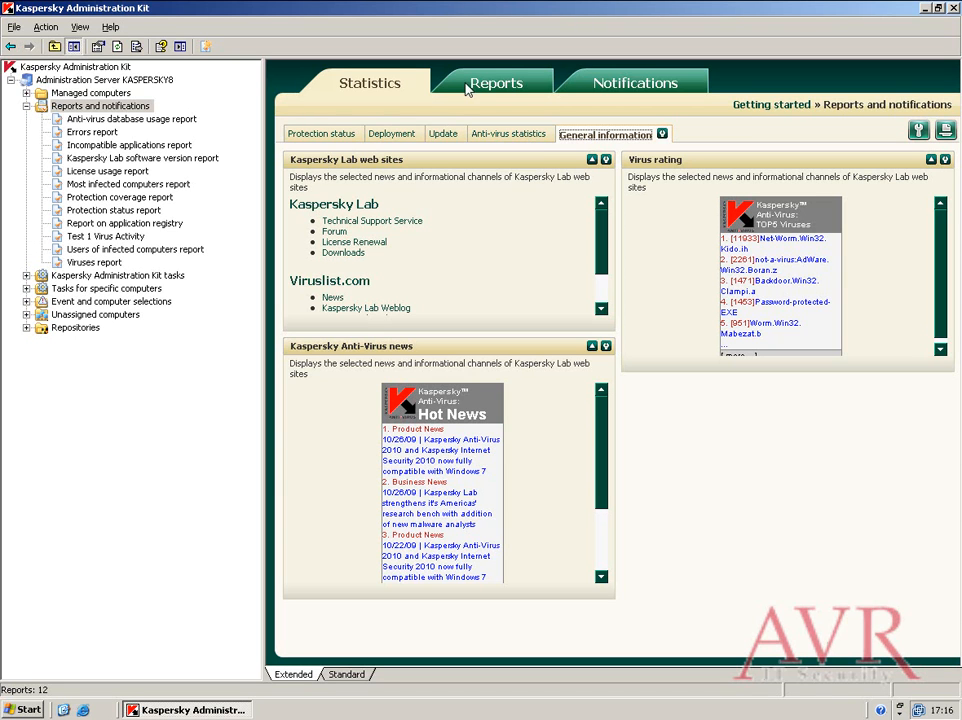
click(497, 83)
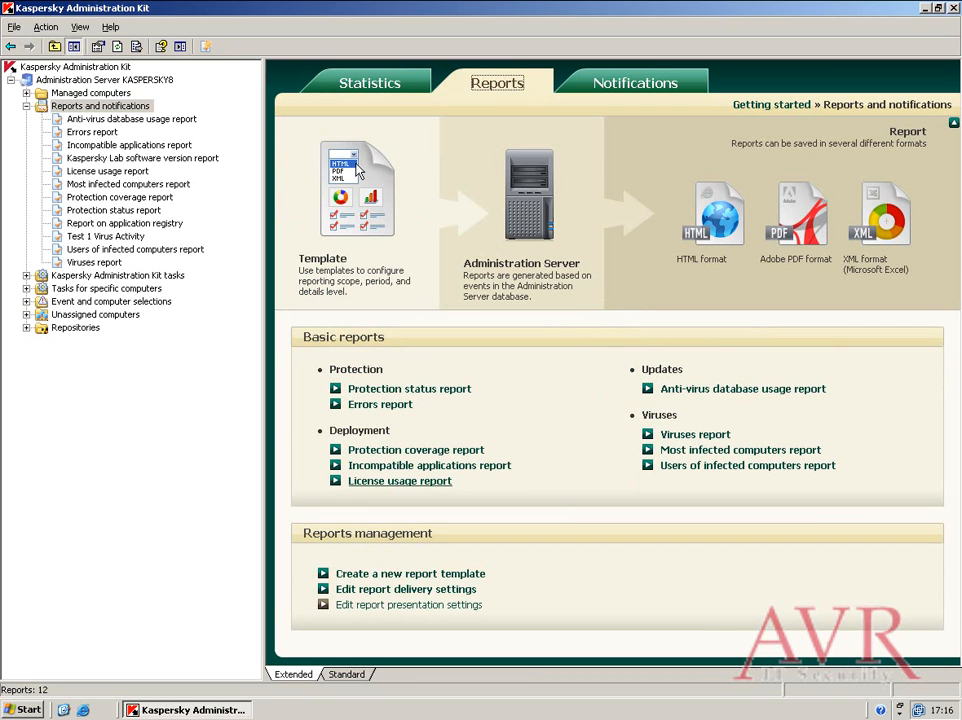
Launch the New Report Template Wizard and advance past its welcome page
click(410, 573)
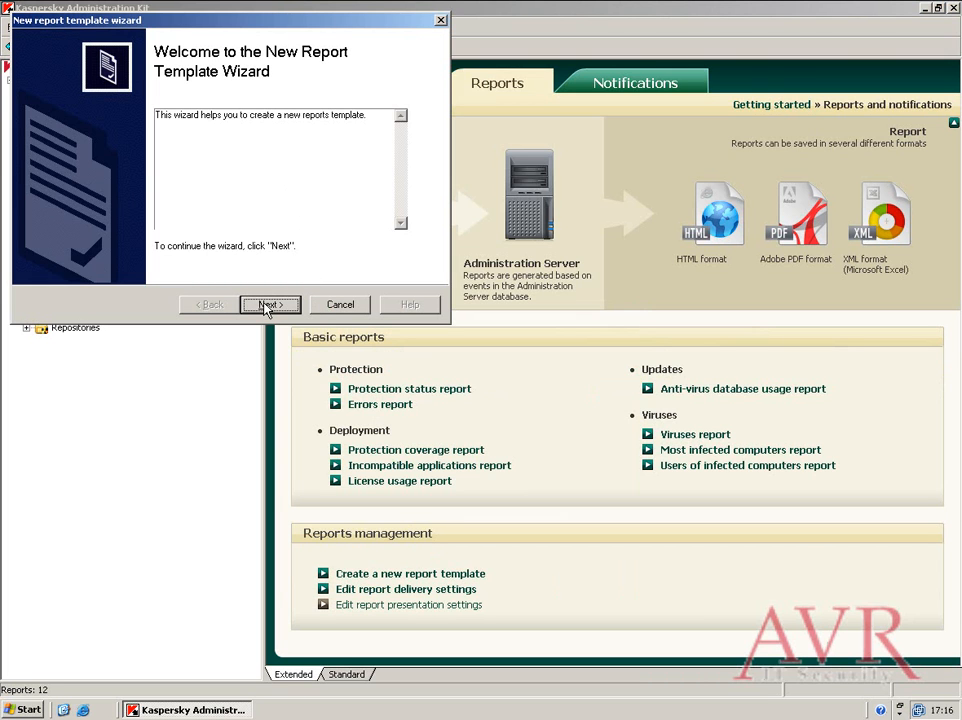
click(269, 304)
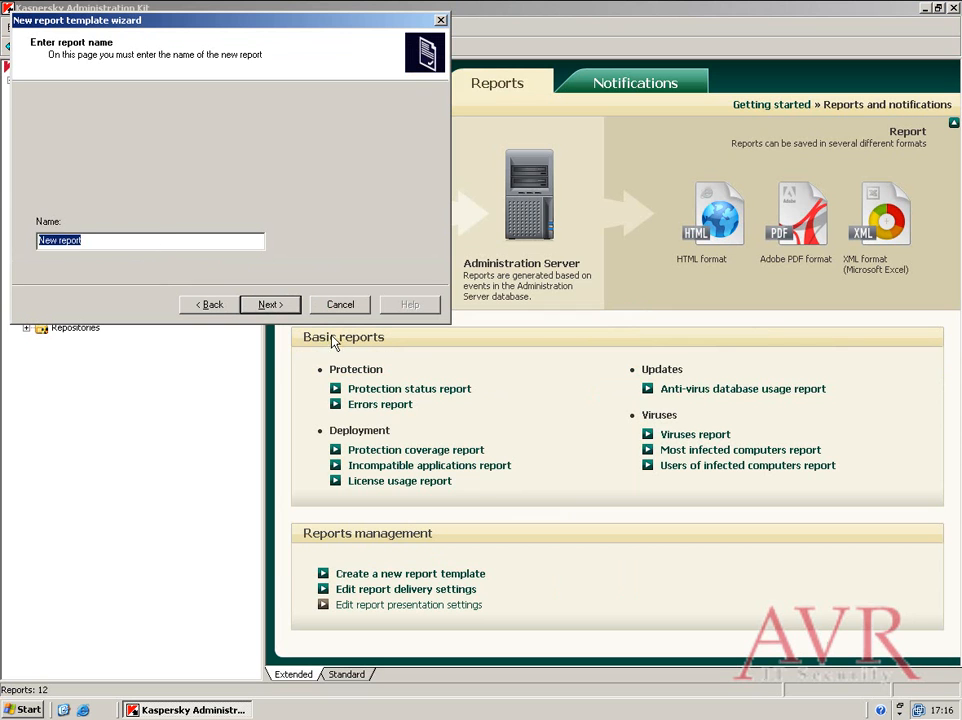